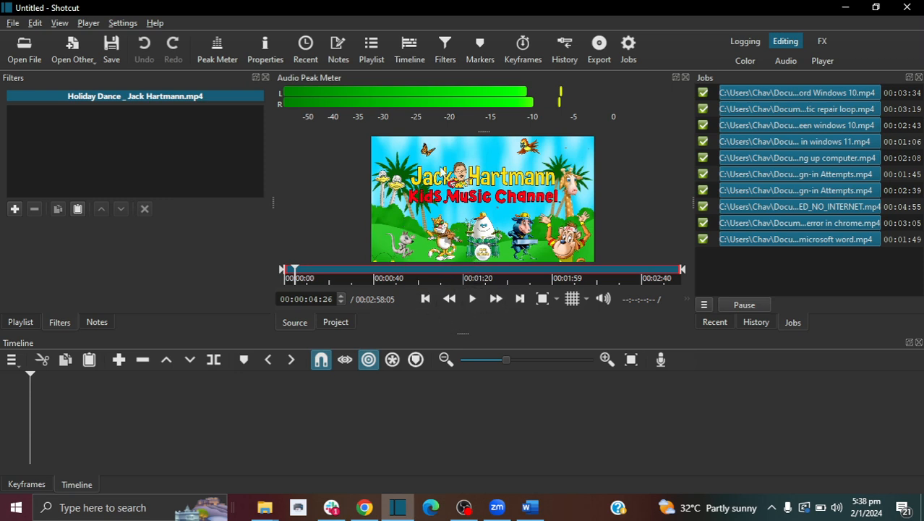
pyautogui.moveTo(431, 240)
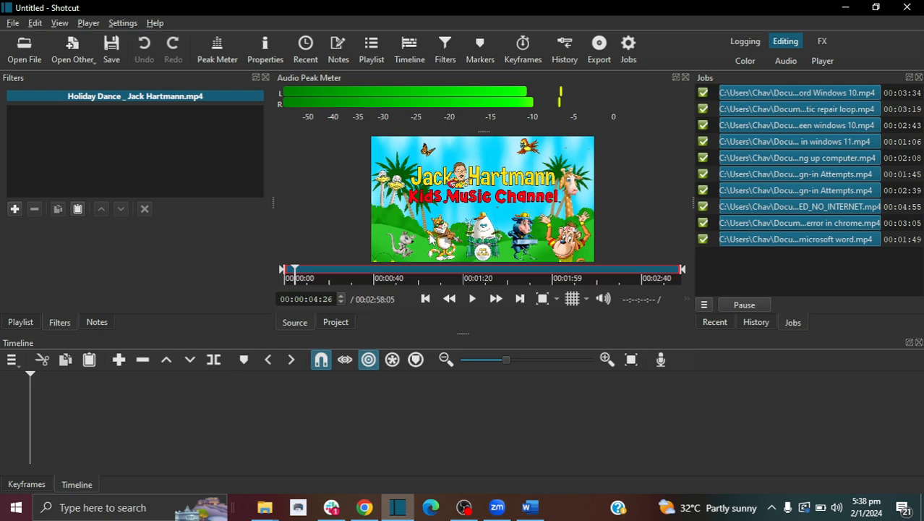
pyautogui.moveTo(484, 190)
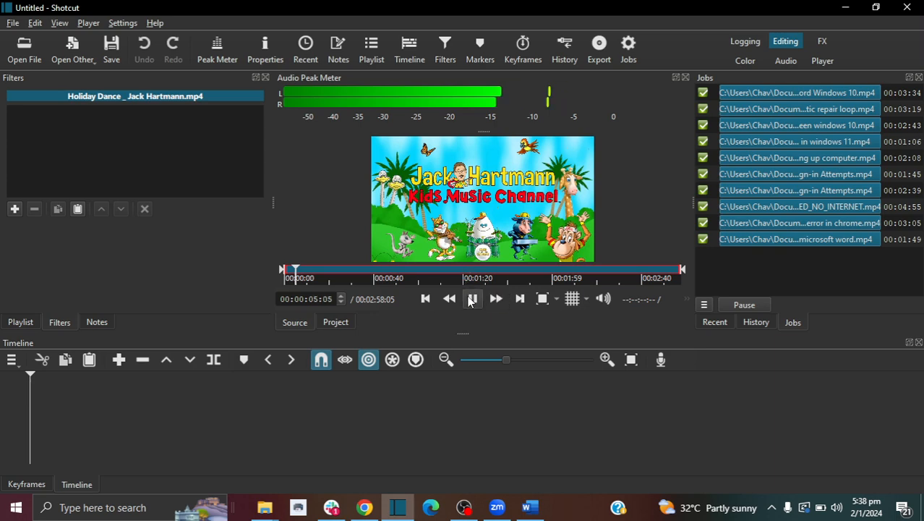
# - Preview the Holiday Dance clip, place it on track V1 and play the timeline from 0
pyautogui.click(472, 298)
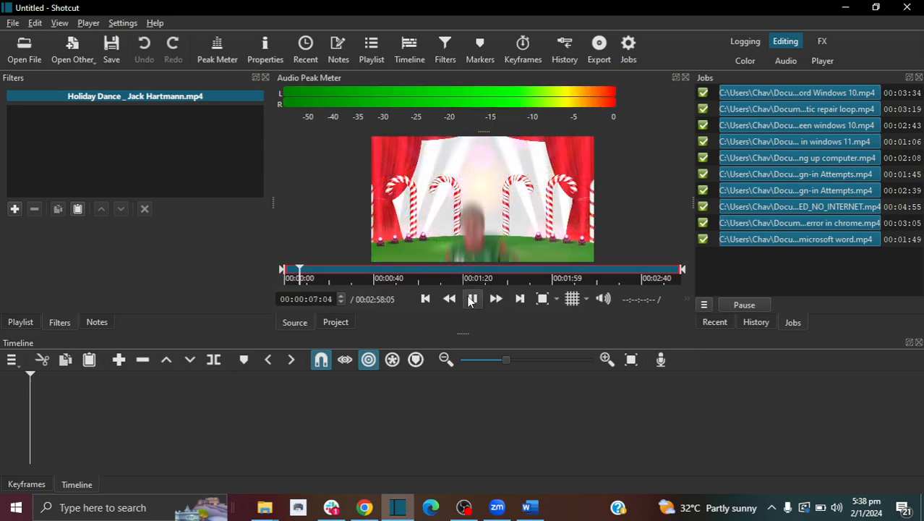
pyautogui.click(472, 298)
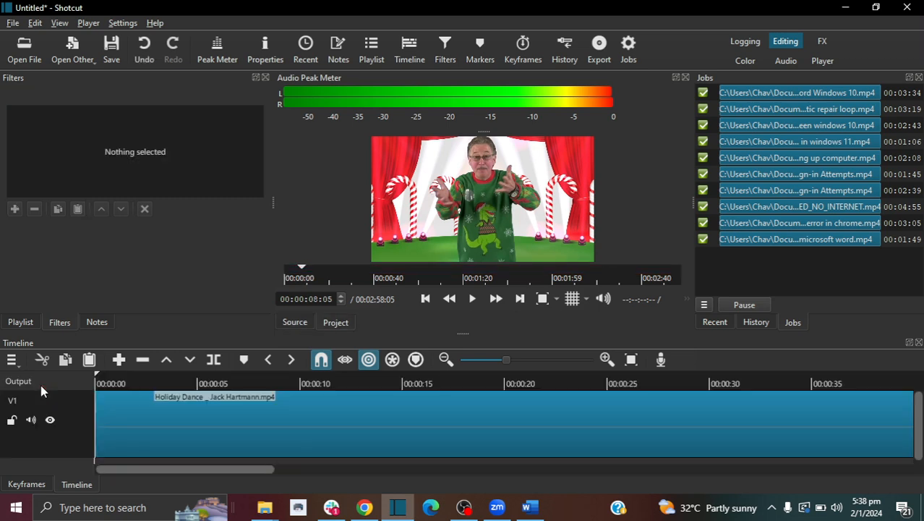
pyautogui.click(132, 403)
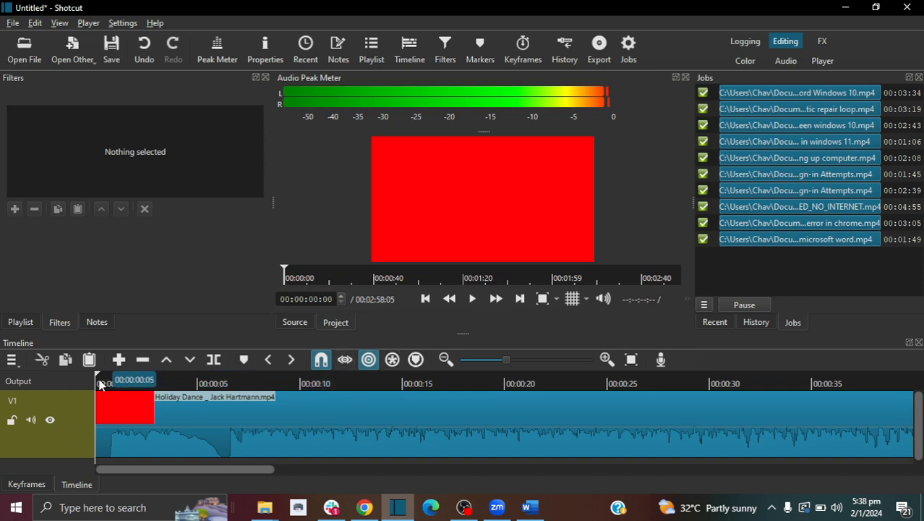
pyautogui.moveTo(471, 298)
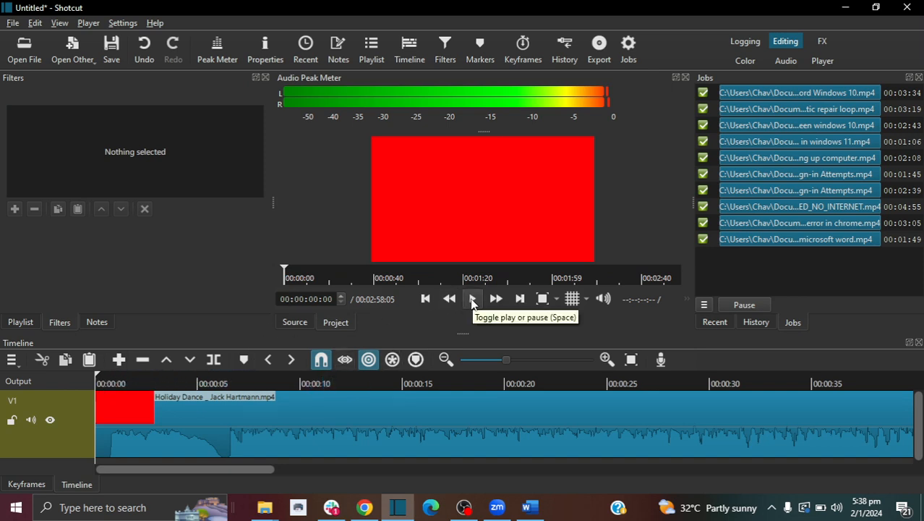
pyautogui.click(472, 298)
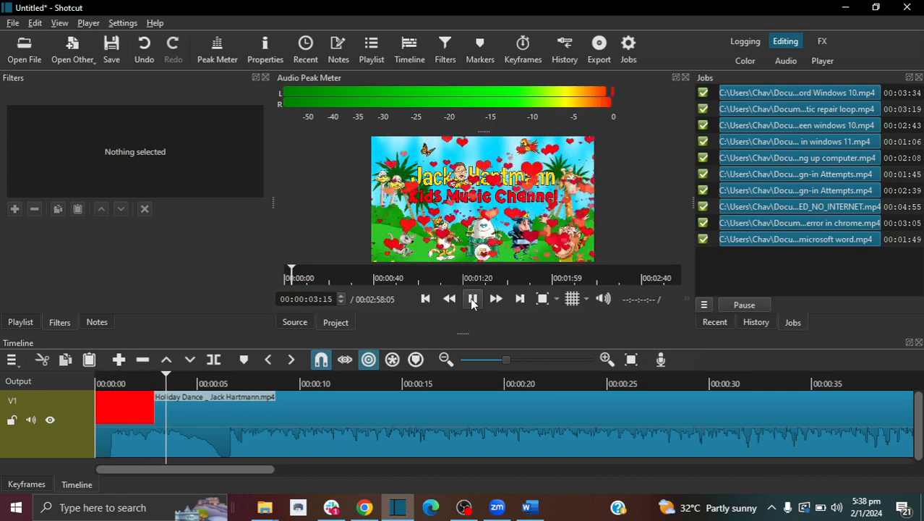
pyautogui.click(472, 298)
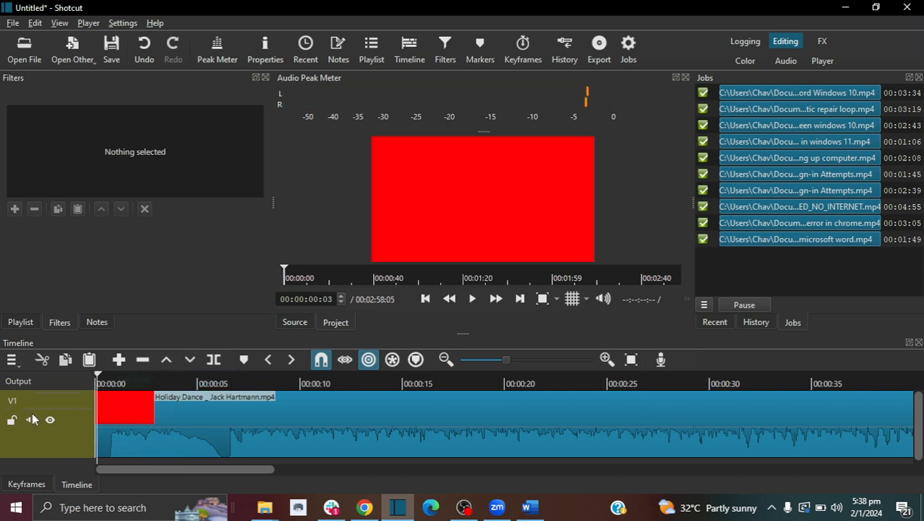
pyautogui.moveTo(32, 413)
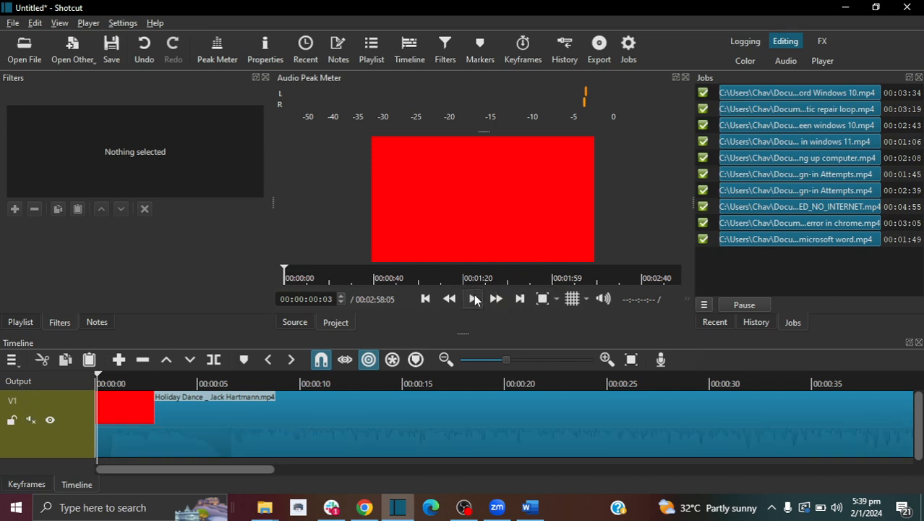
# - Play the timeline to confirm the muted V1 track is silent
pyautogui.click(472, 298)
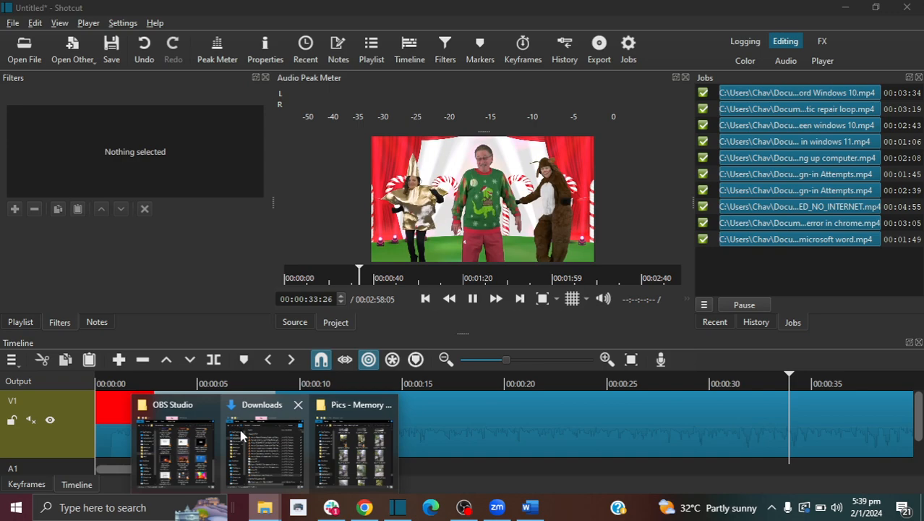
# - Bring up the Downloads window and select the Voice 042 recording
pyautogui.click(261, 441)
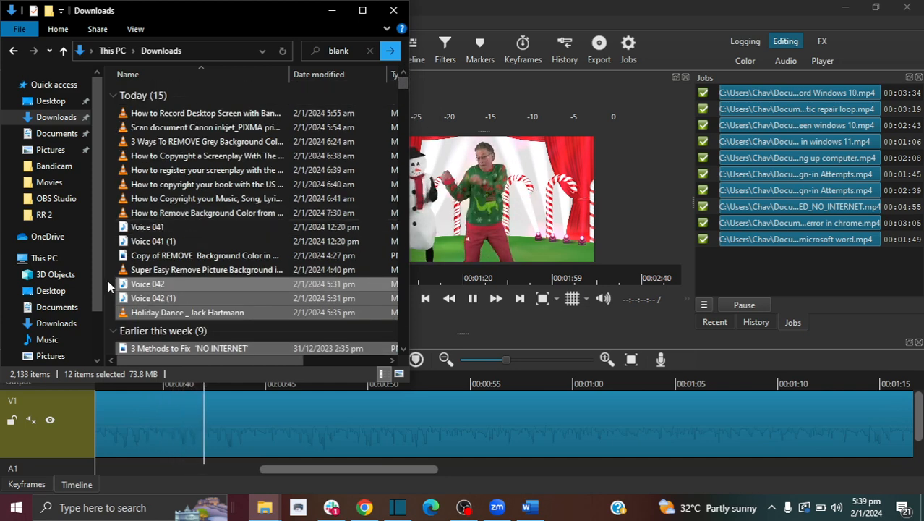
pyautogui.click(148, 283)
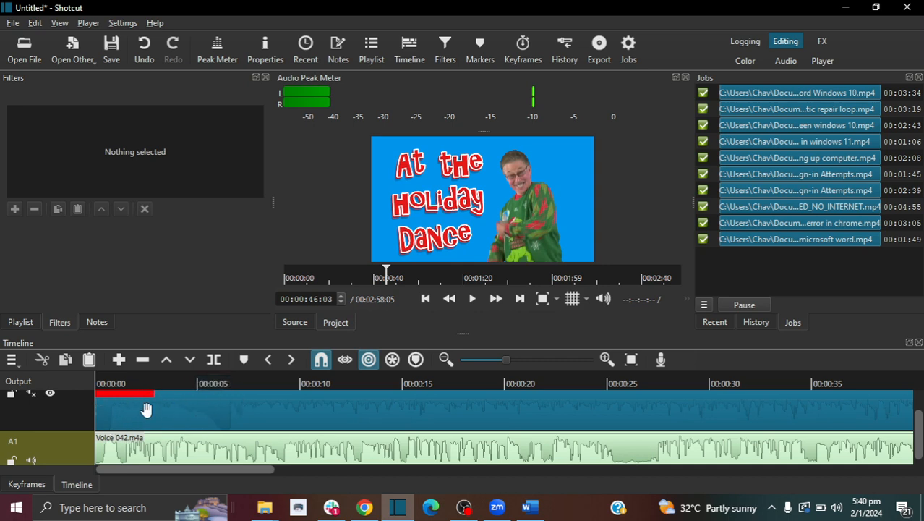
pyautogui.moveTo(127, 452)
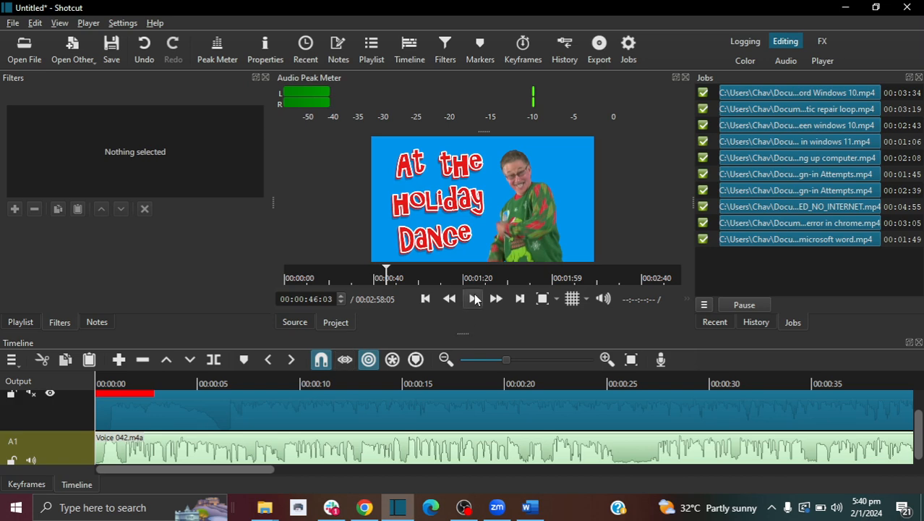
# - Play the video together with the Voice 042 track on A1
pyautogui.click(472, 298)
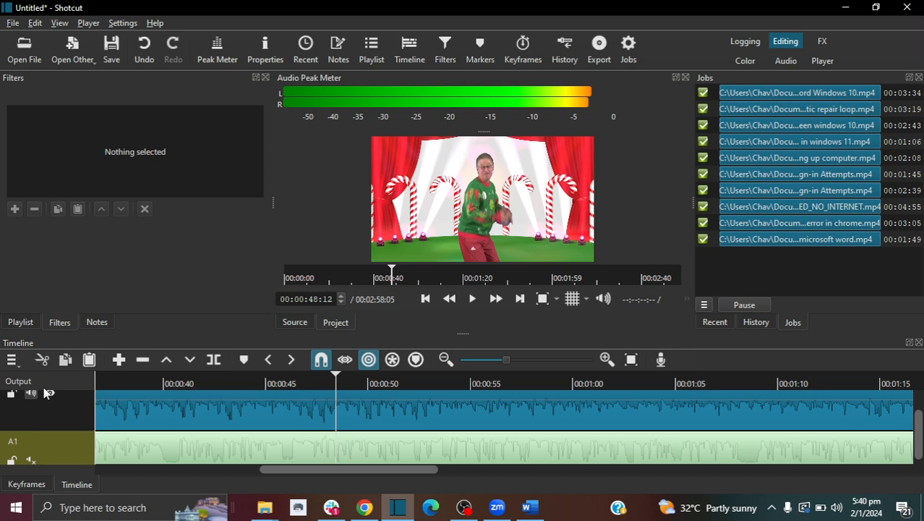
# - Swap track mutes during playback, leaving V1 muted and Voice 042 audible
pyautogui.click(472, 298)
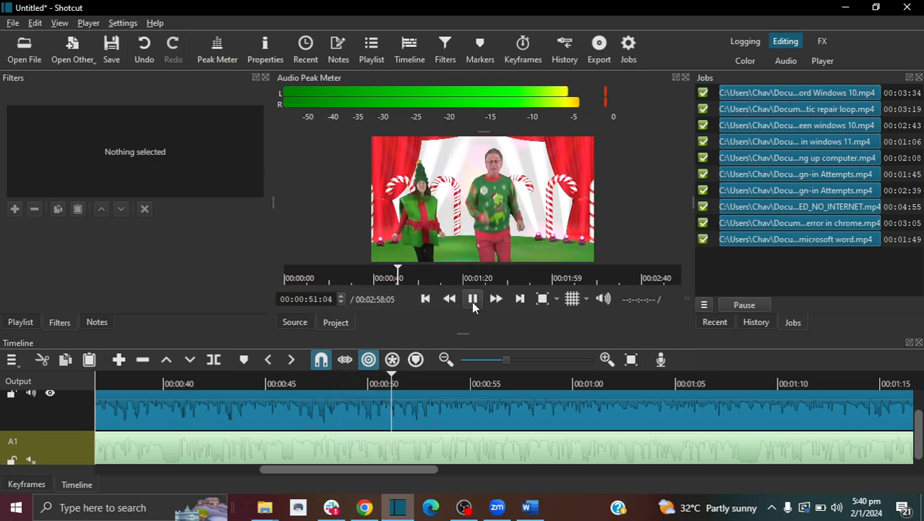
pyautogui.click(472, 298)
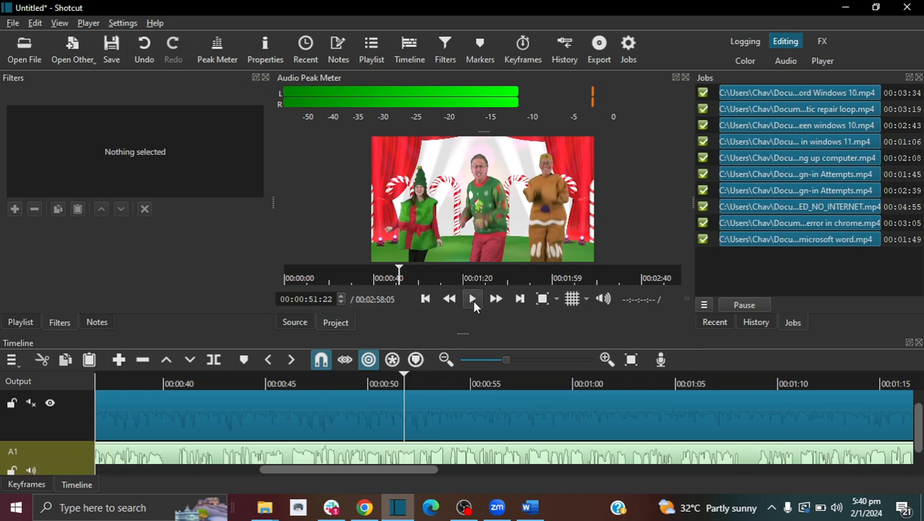
pyautogui.click(472, 298)
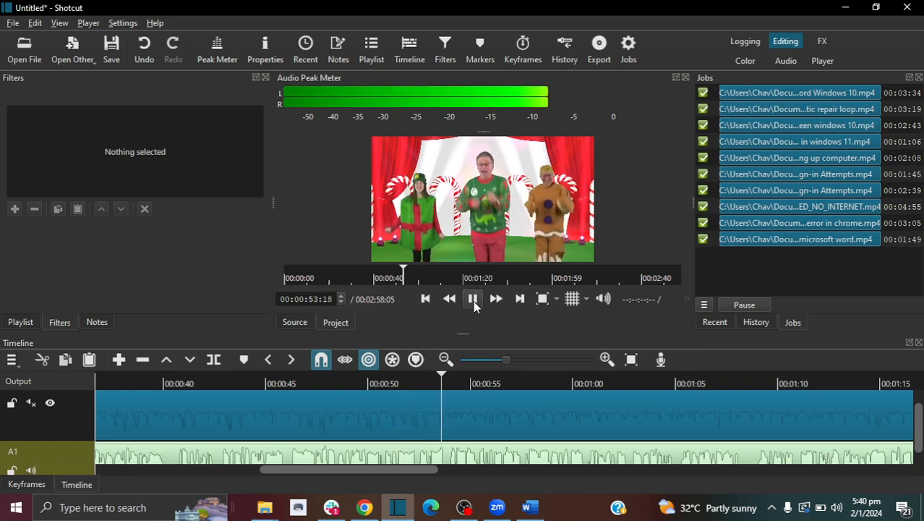
pyautogui.click(473, 298)
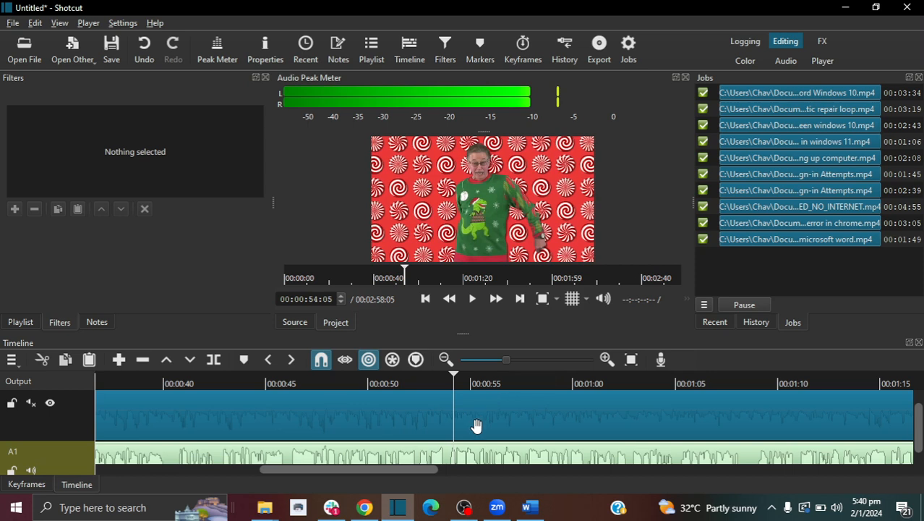